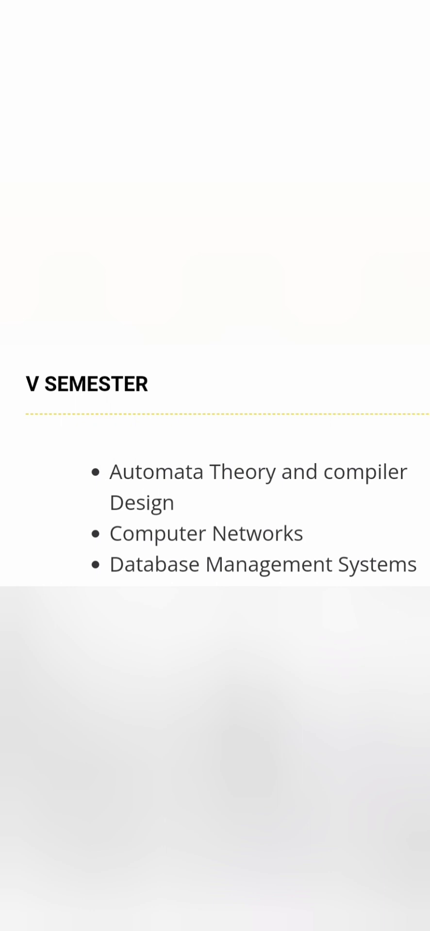
scroll("down", 3)
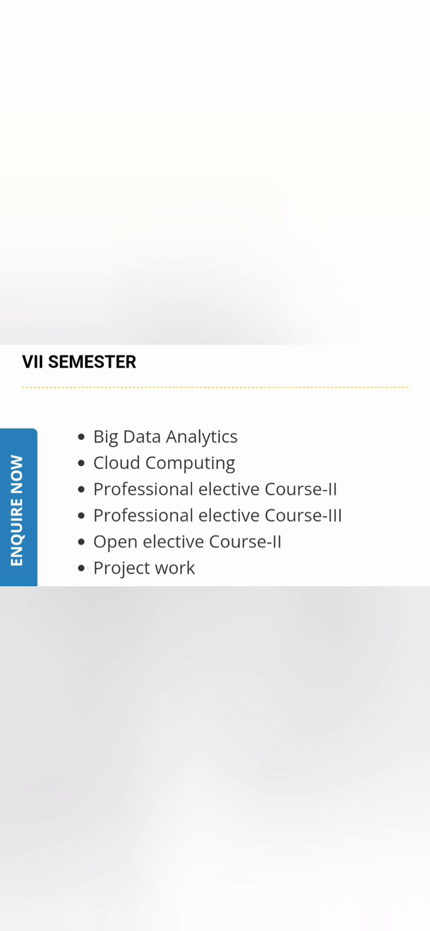
scroll("down", 3)
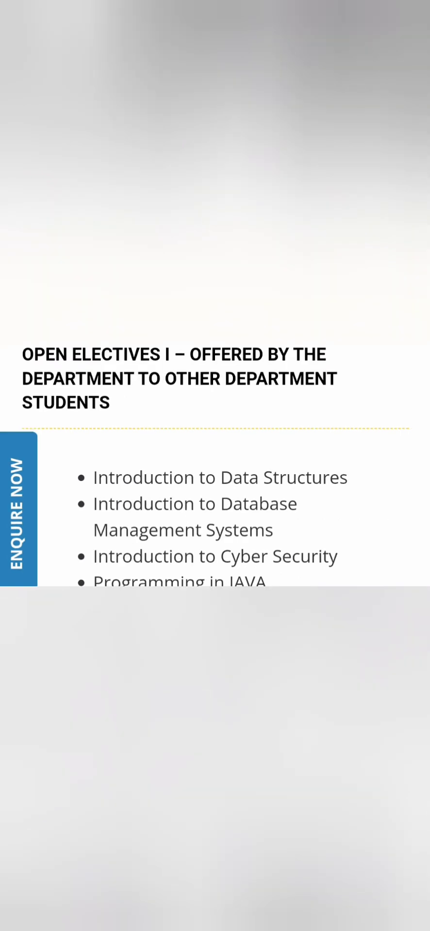